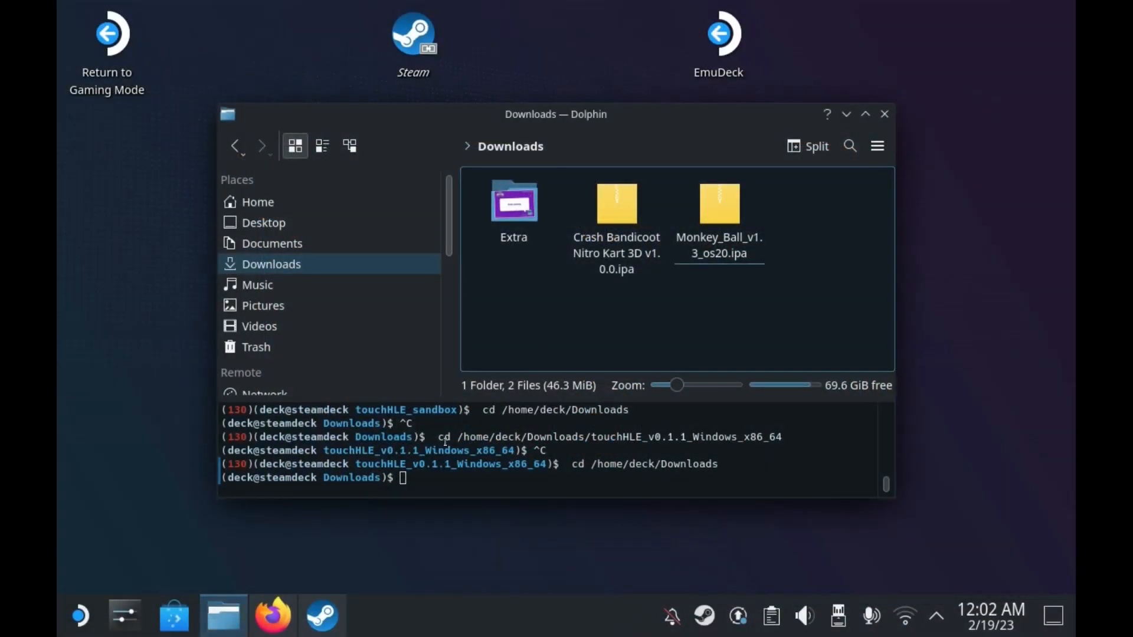
mouse_move(384, 538)
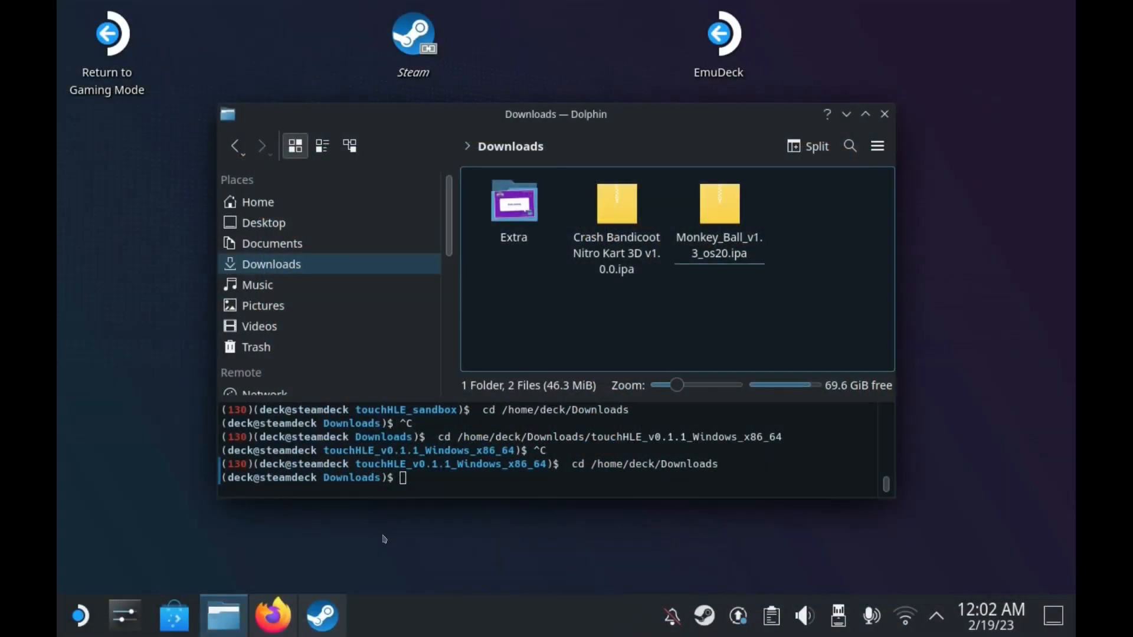
Download touchHLE_v0.1.1_Windows_x86_64.zip from the touchHLE v0.1.1 GitHub release page
click(272, 615)
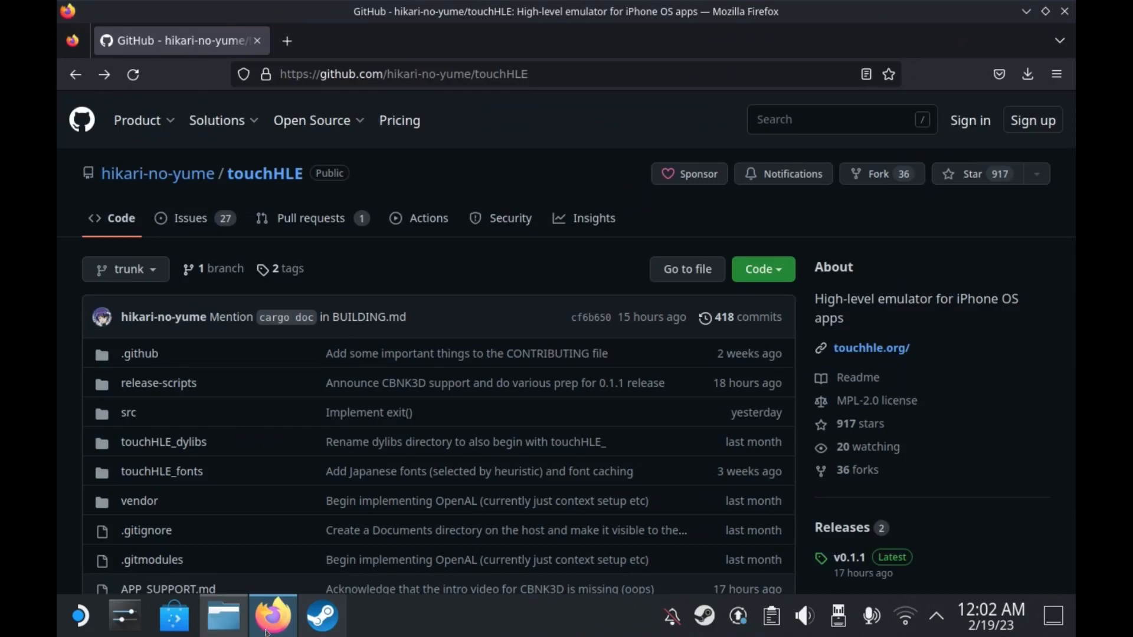
scroll(down, 3)
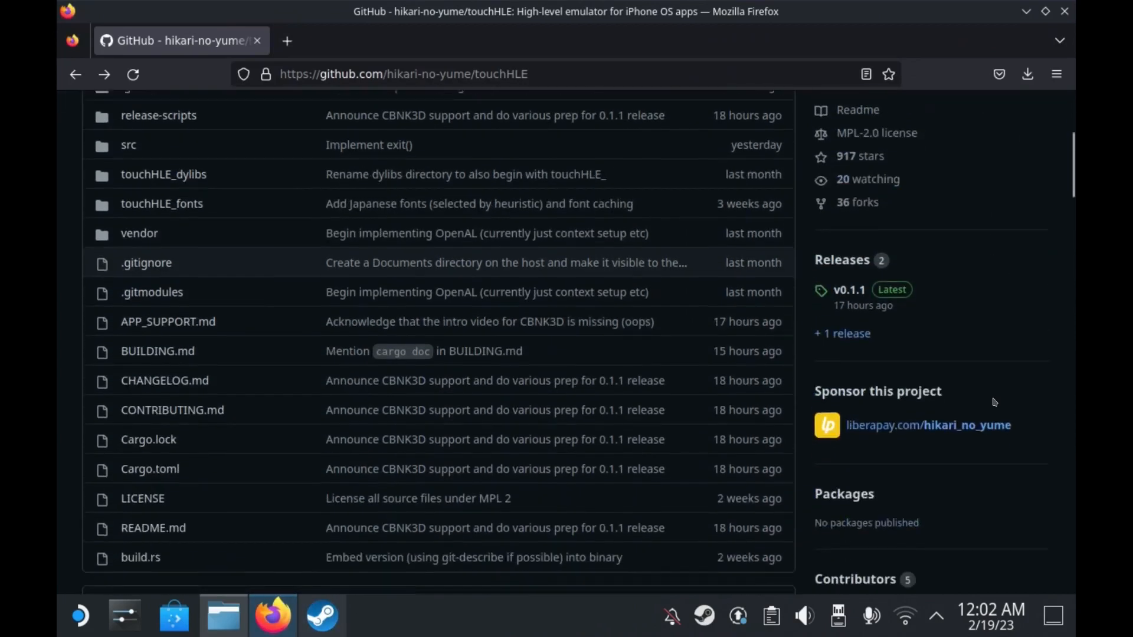
click(849, 290)
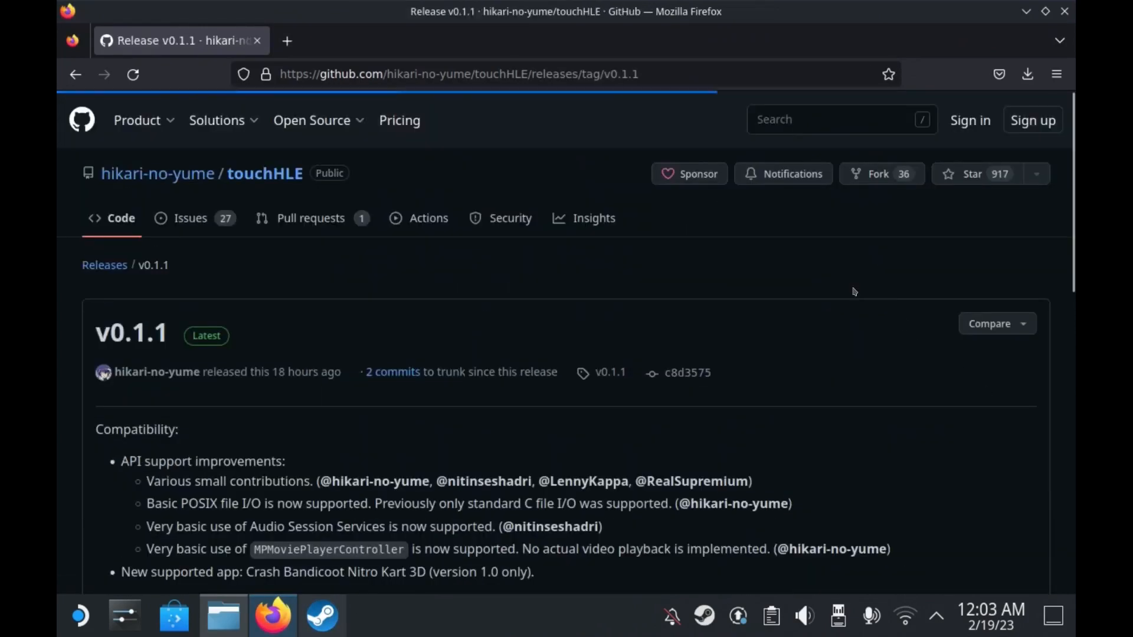
scroll(down, 3)
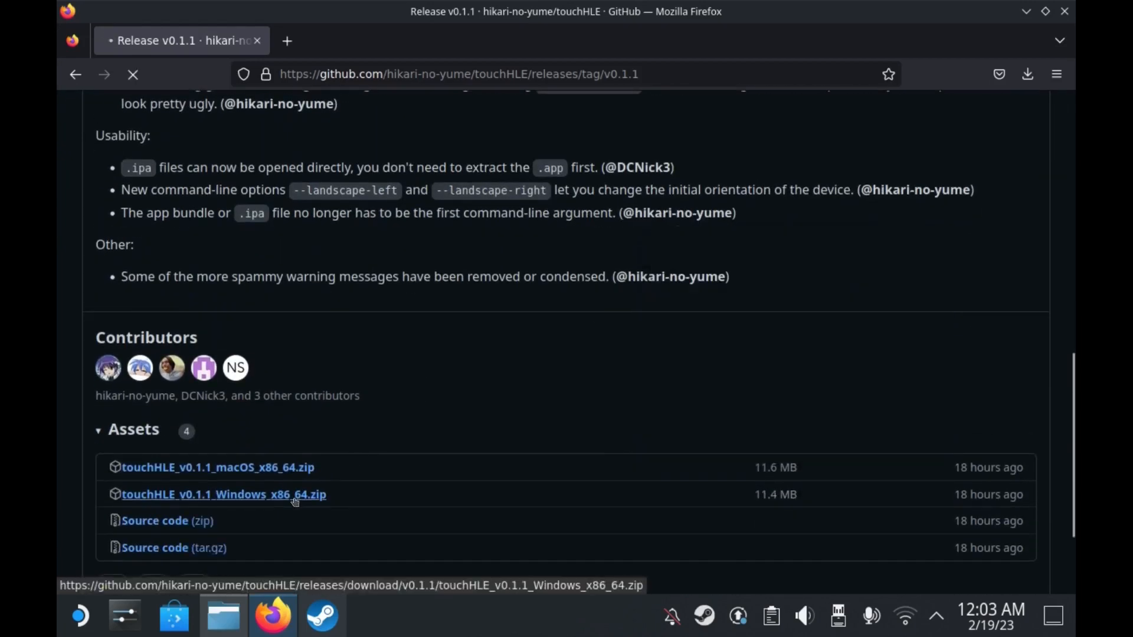
click(223, 495)
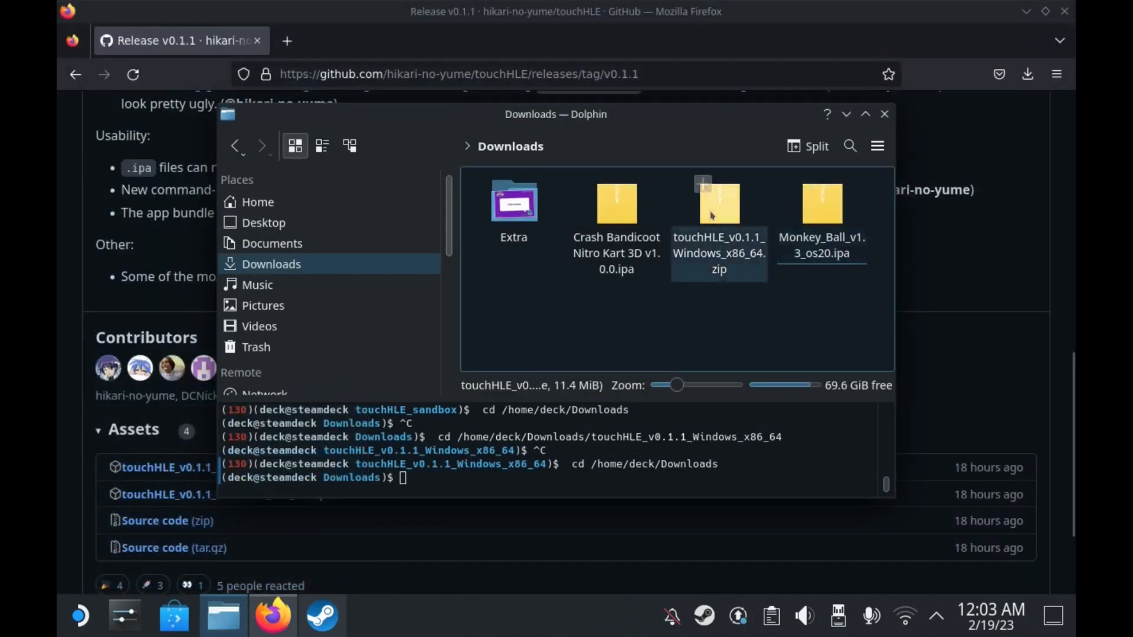
Extract the touchHLE zip archive into Downloads with Ark
double_click(718, 202)
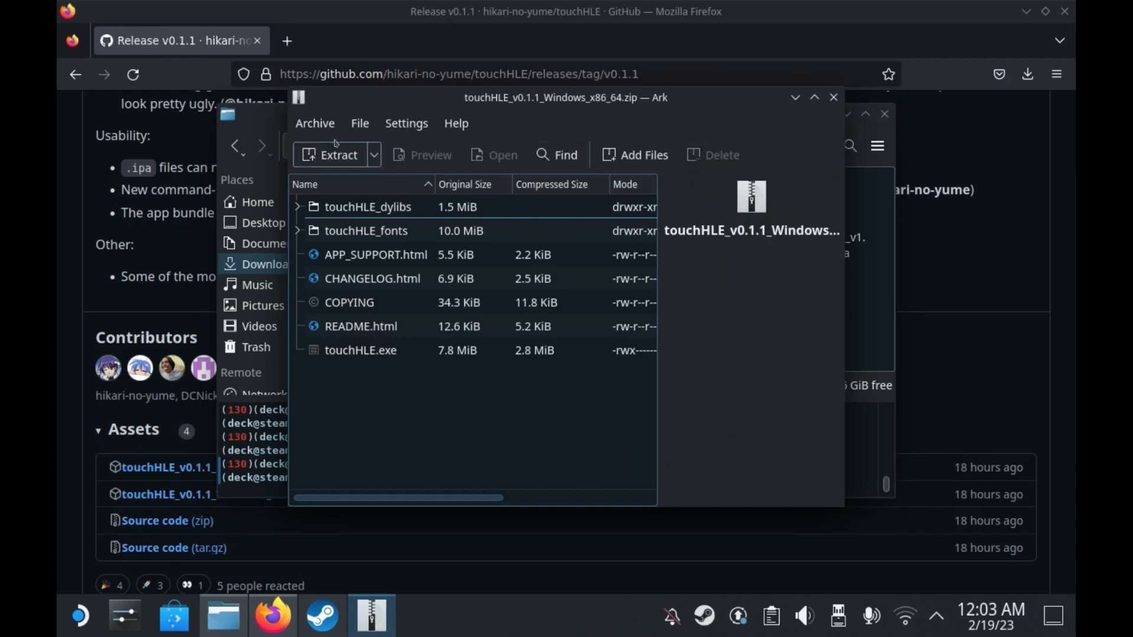
click(337, 155)
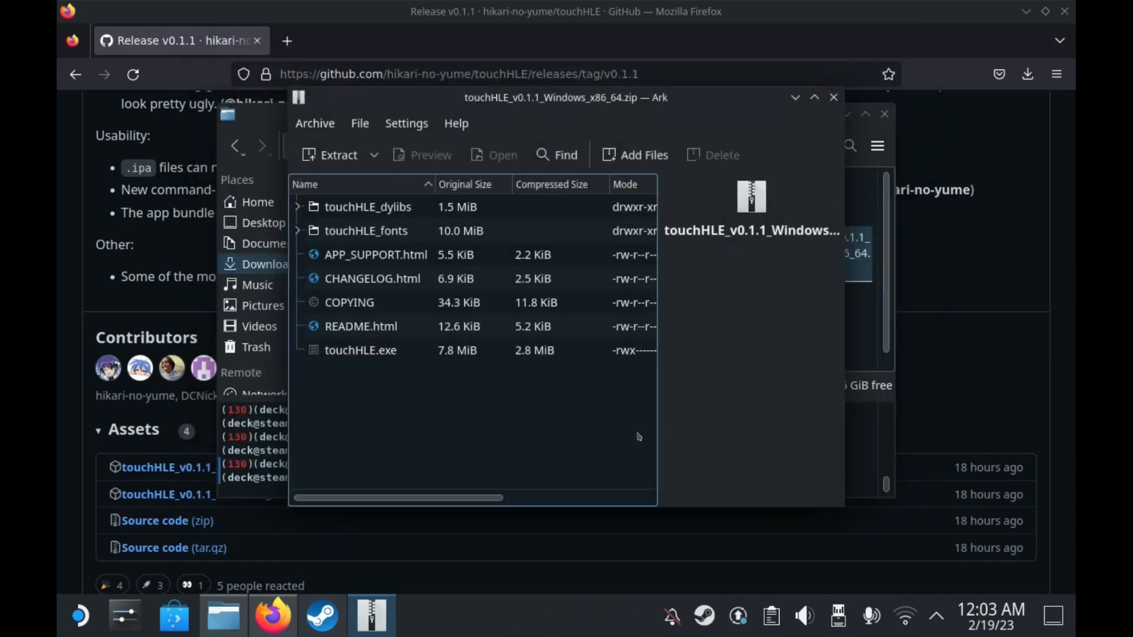
mouse_move(833, 97)
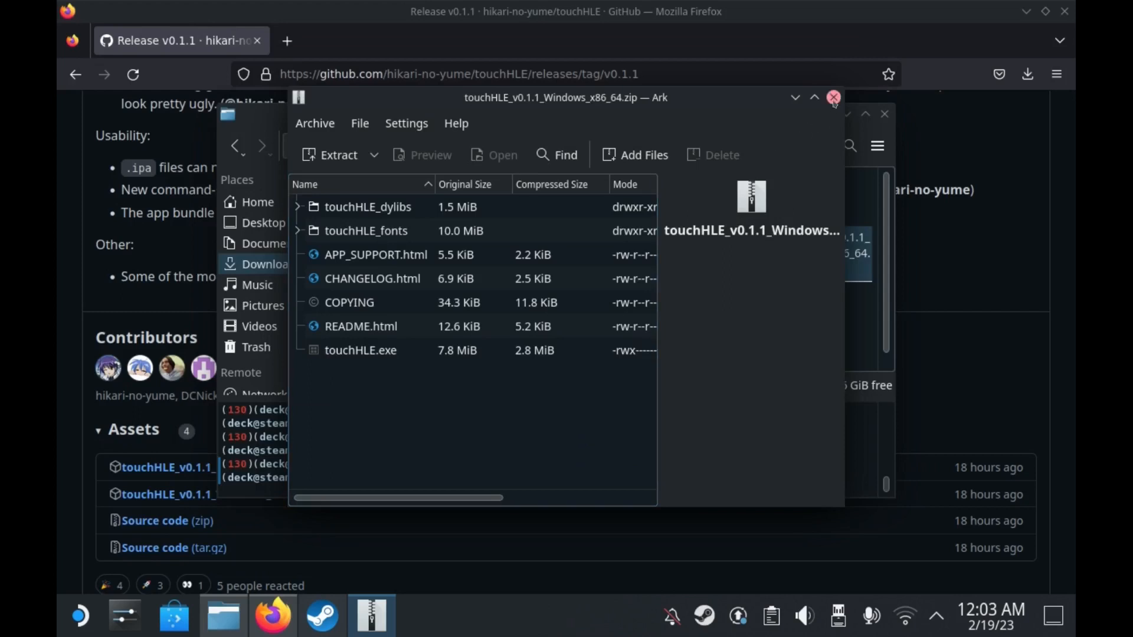
click(833, 97)
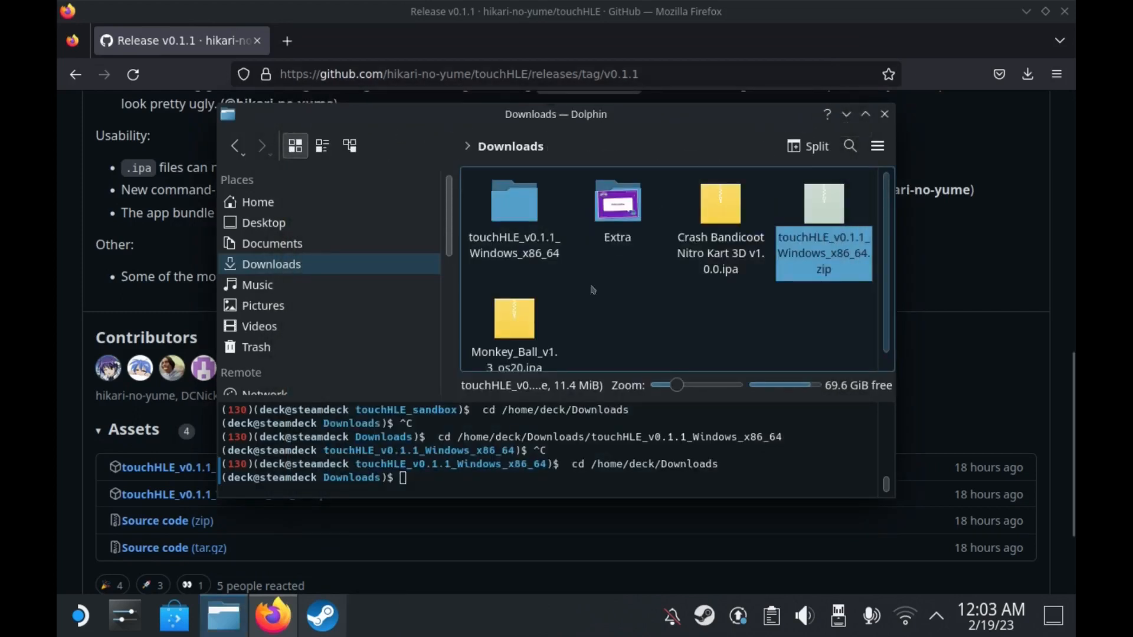
Copy the Monkey Ball IPA into the extracted touchHLE folder
right_click(514, 319)
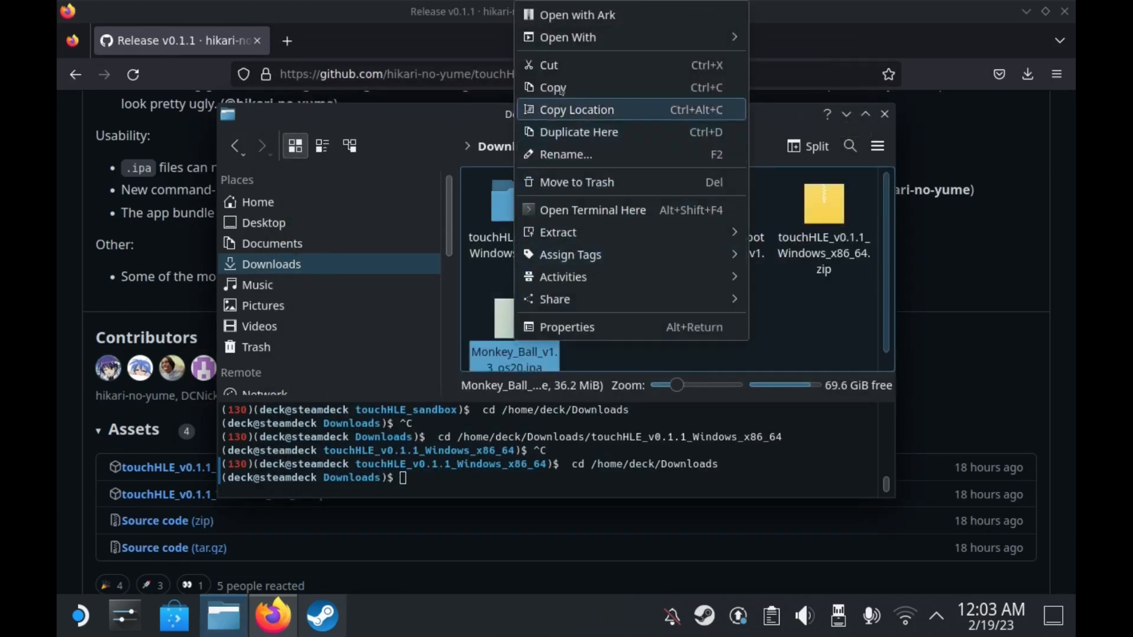
click(514, 209)
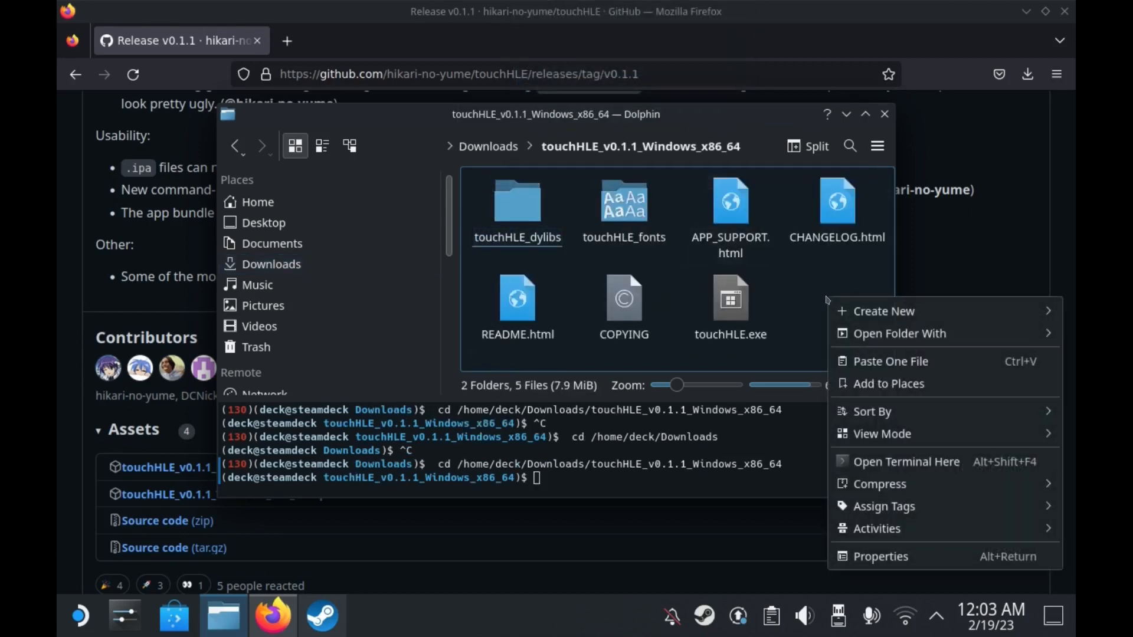
click(889, 361)
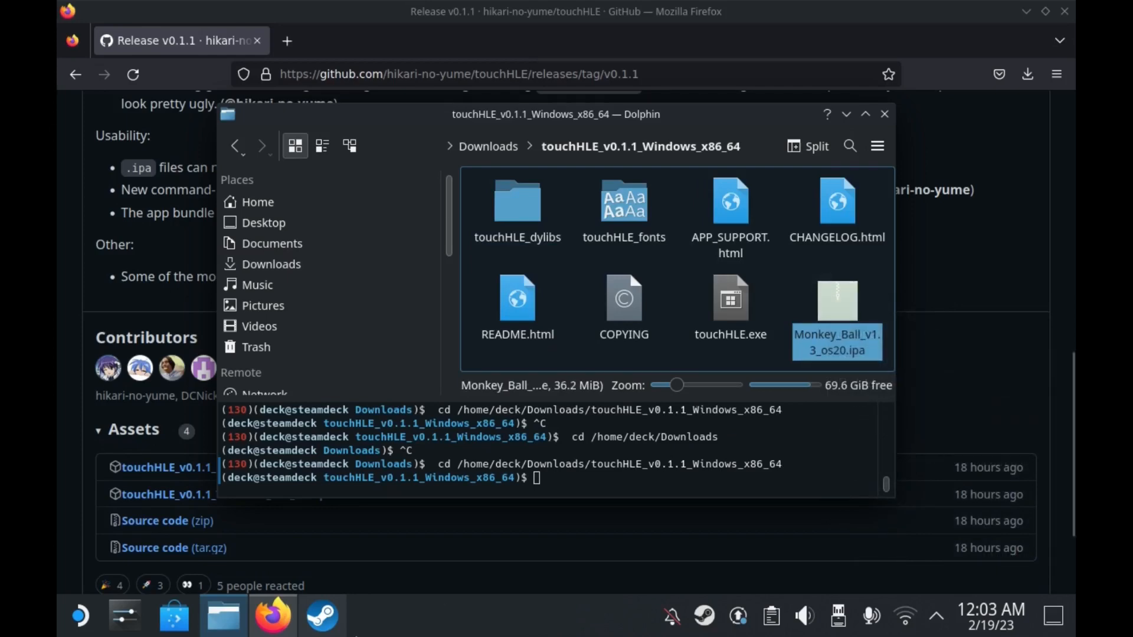
Add touchHLE.exe from the touchHLE folder as a non-Steam game and open its library entry
click(321, 616)
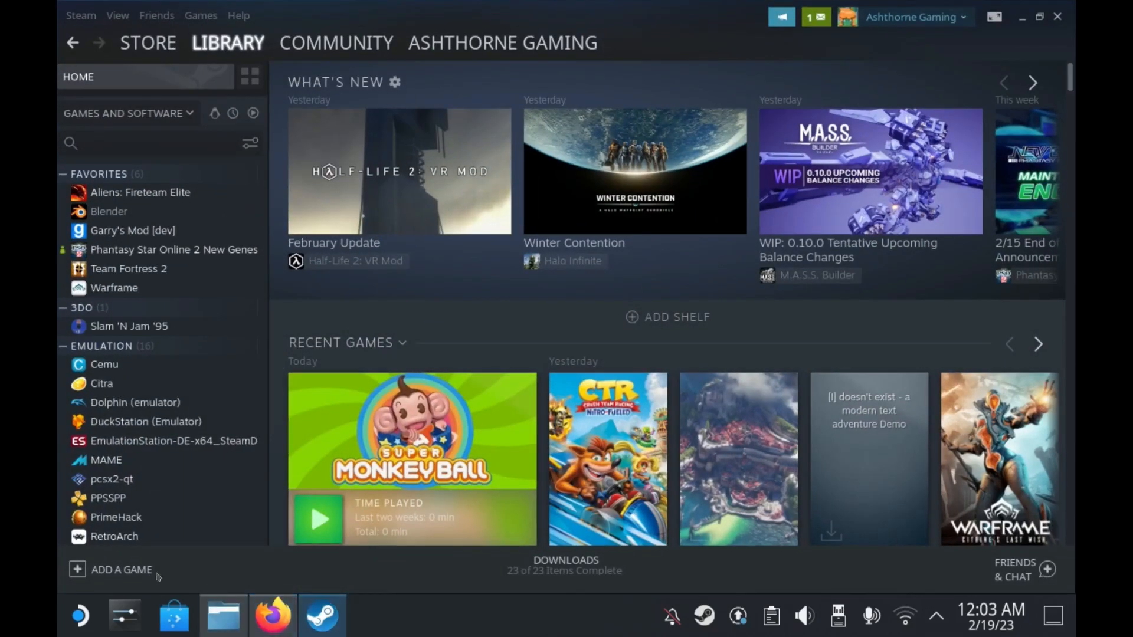
click(120, 570)
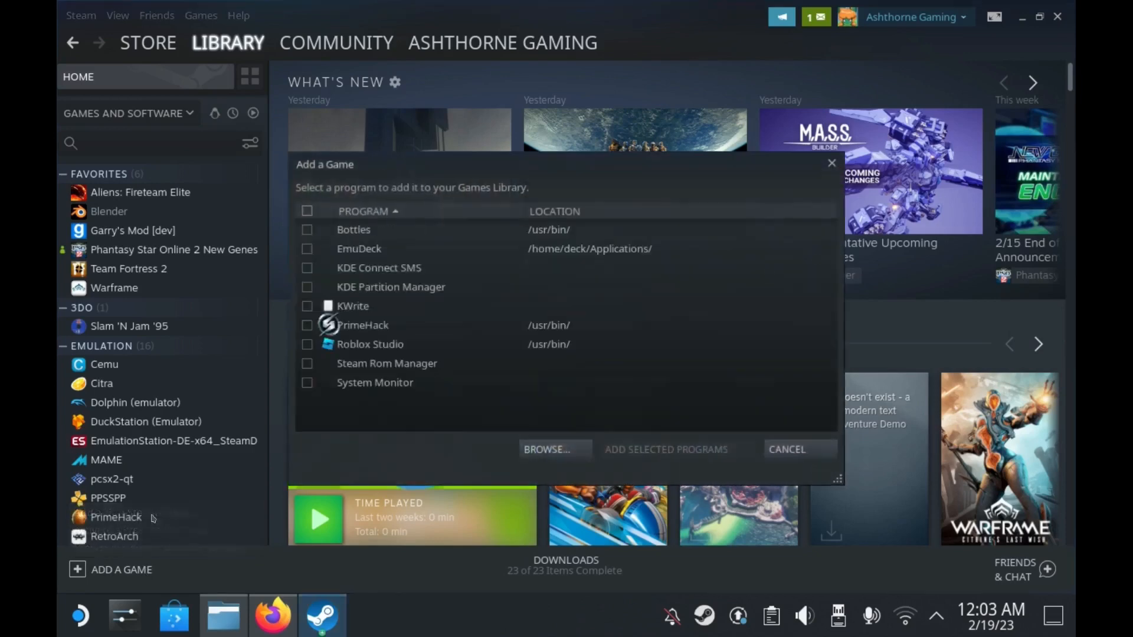
click(547, 448)
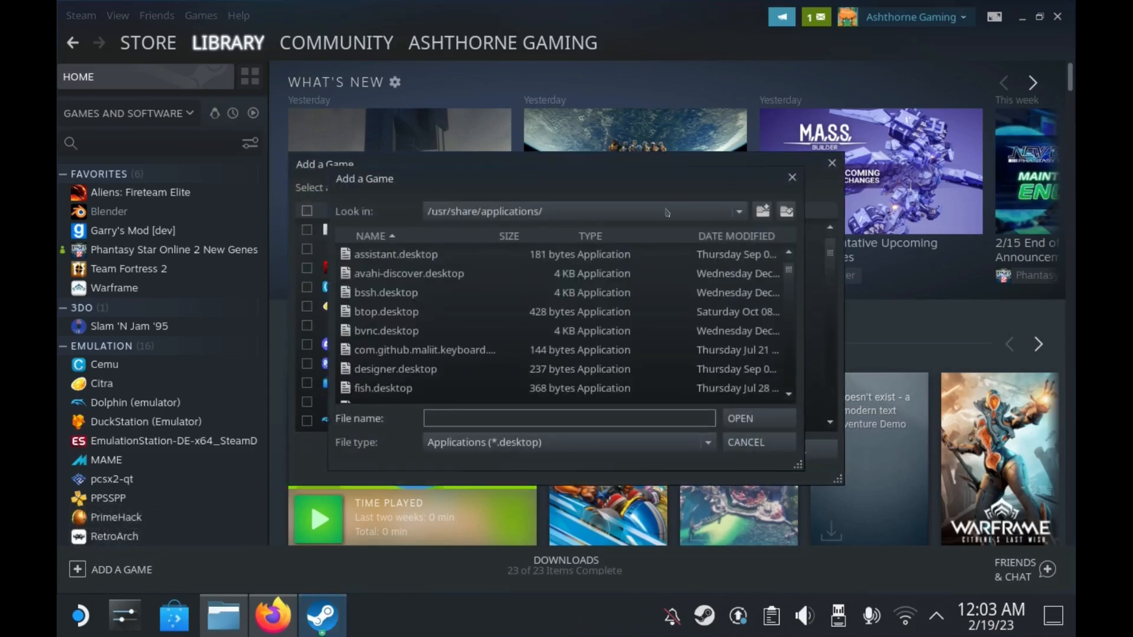
click(737, 212)
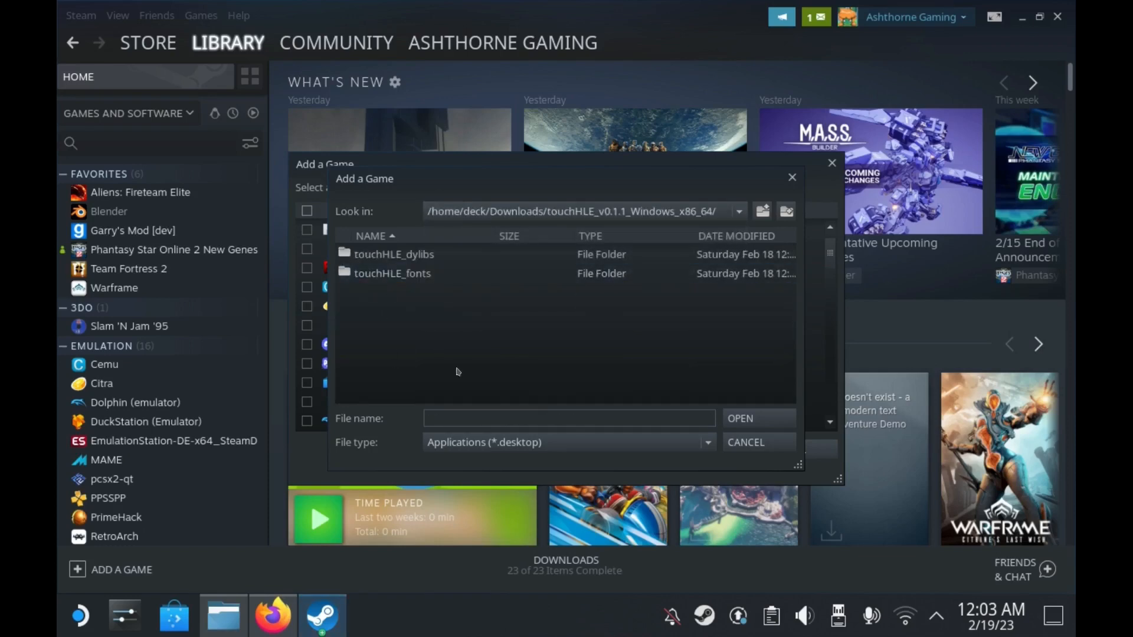
click(707, 442)
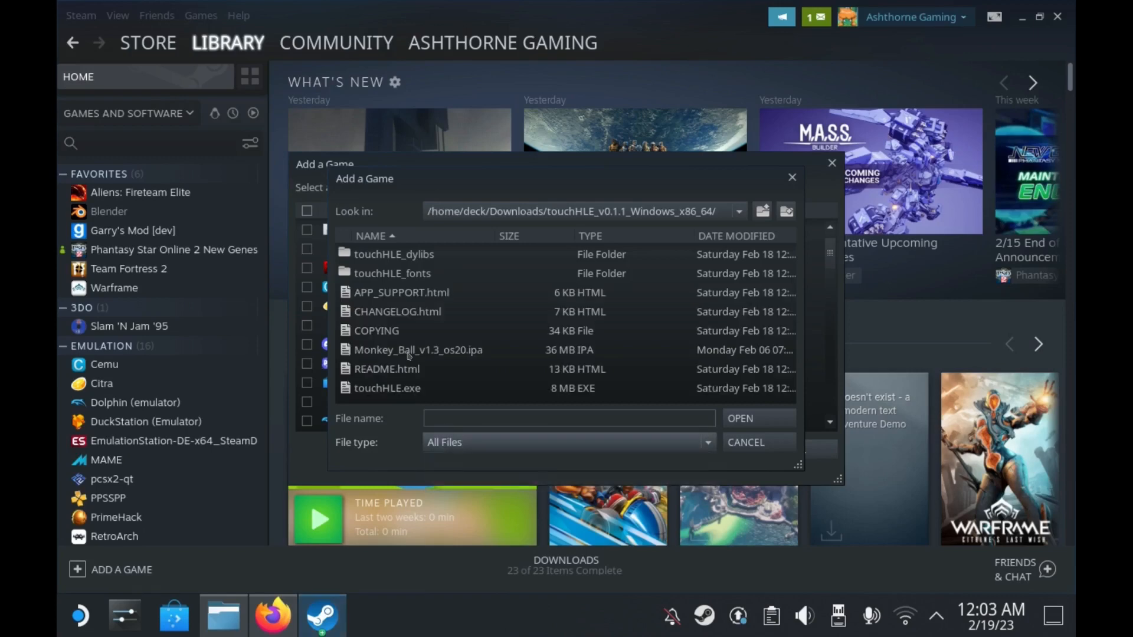
click(739, 417)
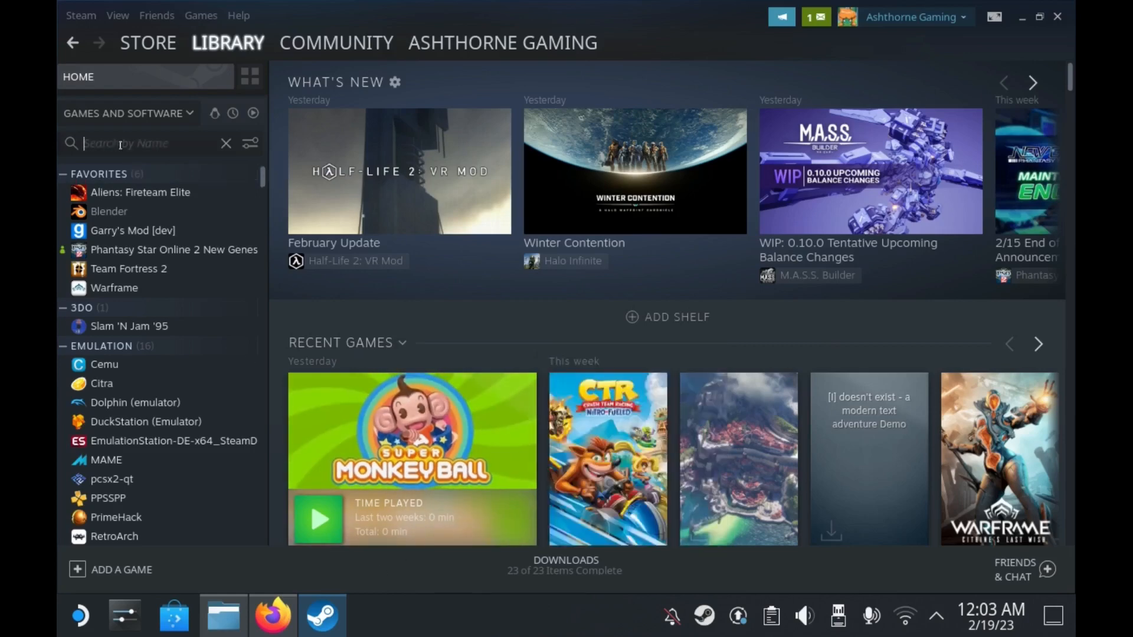
text(touch)
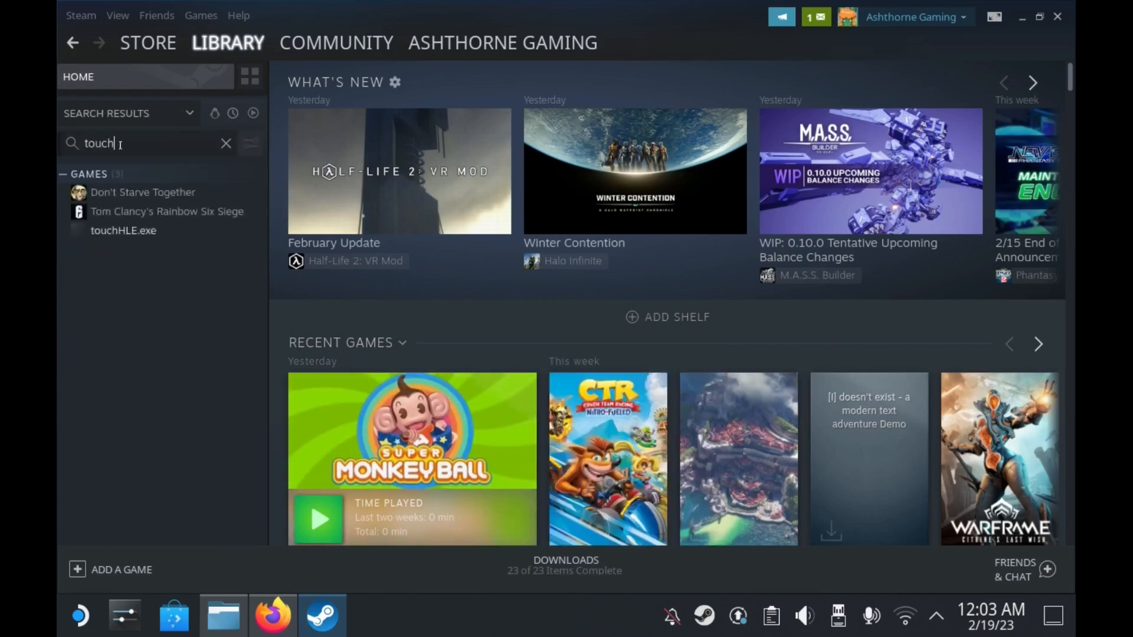
click(123, 192)
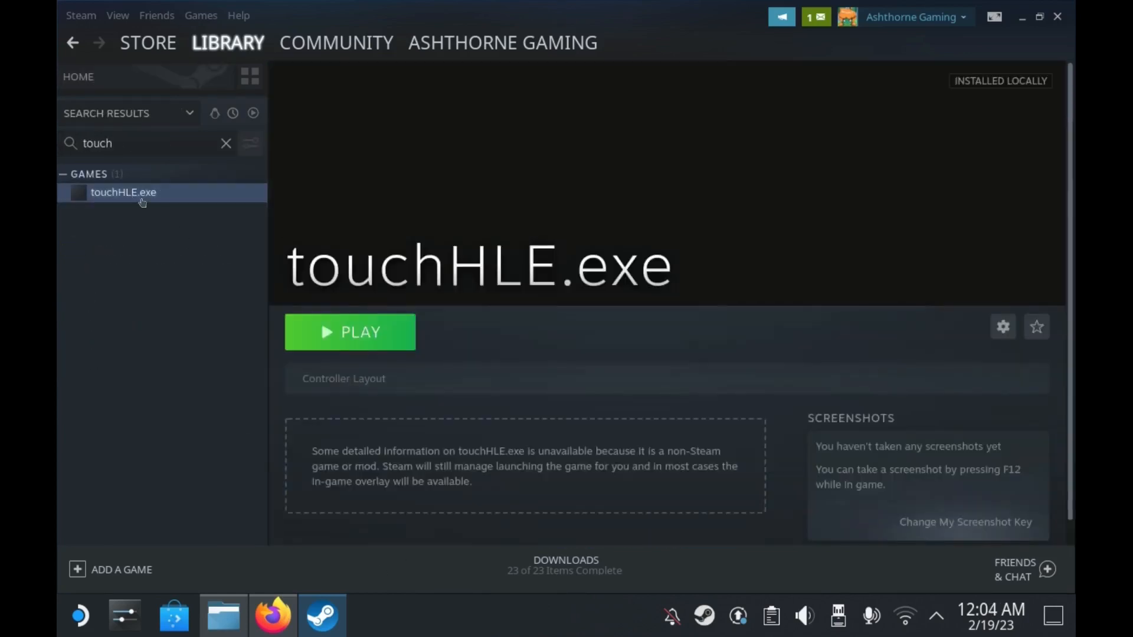
Force Proton Experimental as touchHLE.exe's Steam Play compatibility tool
click(1003, 326)
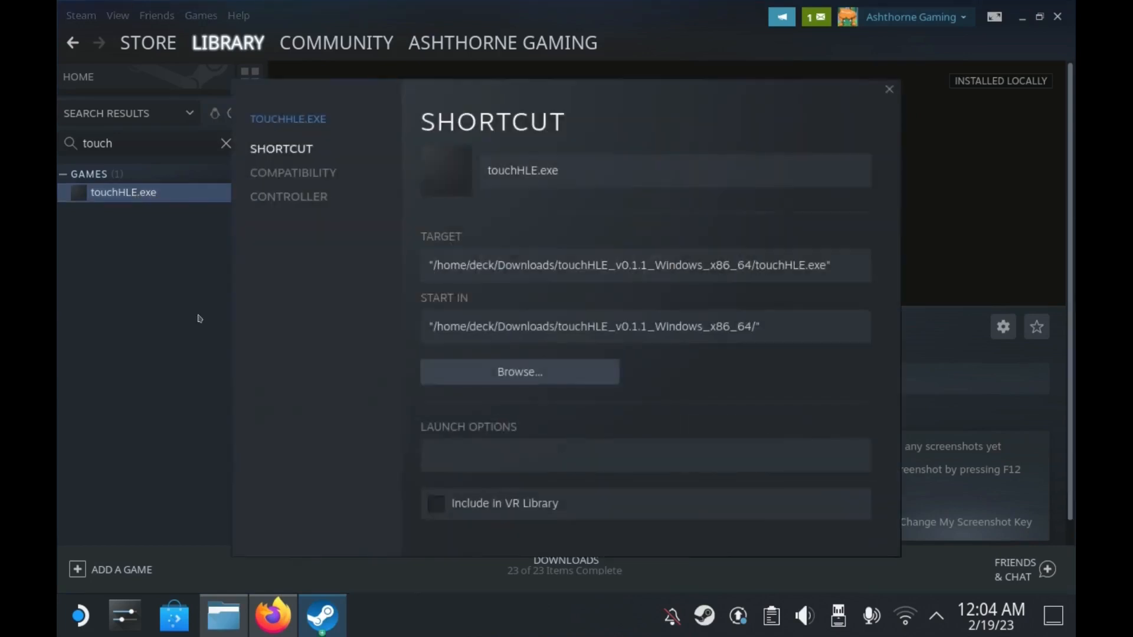
click(292, 172)
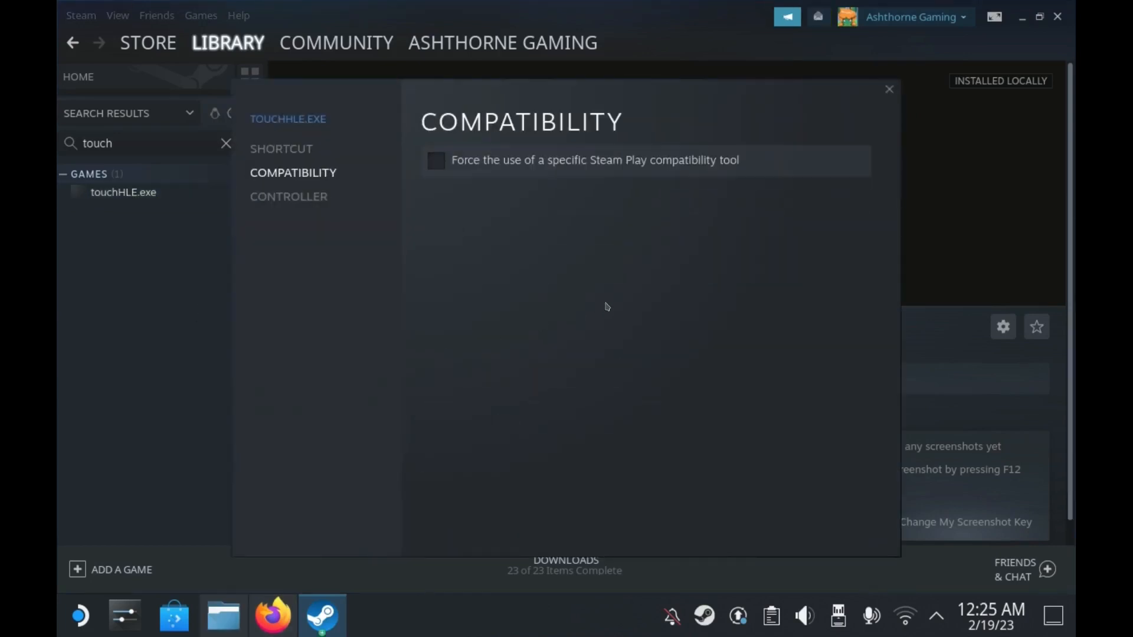
mouse_move(395, 257)
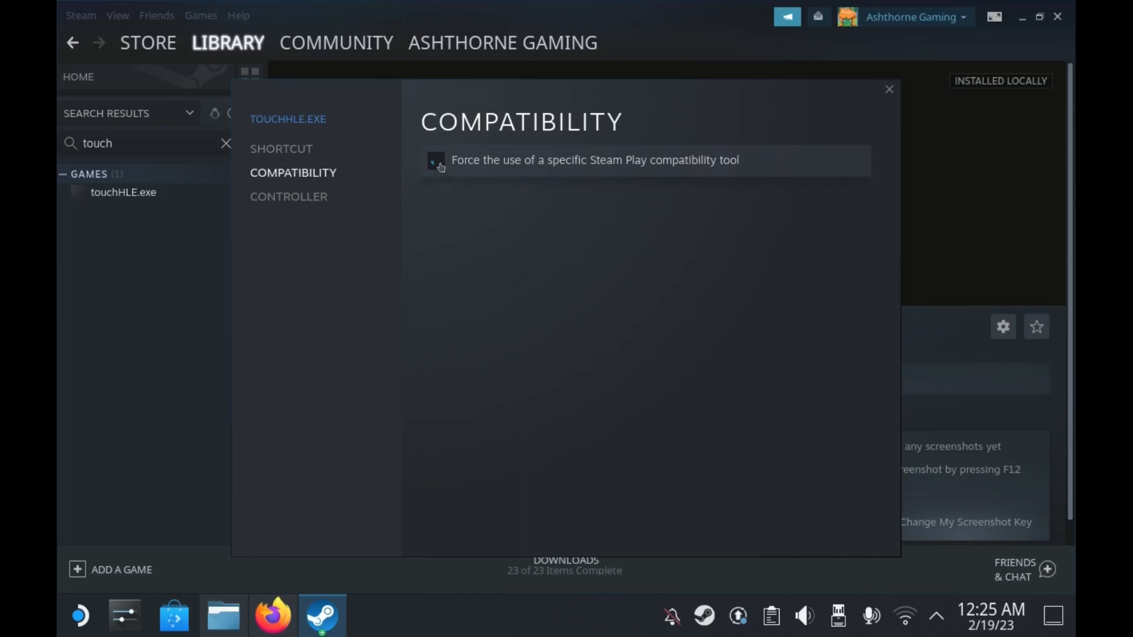
click(435, 159)
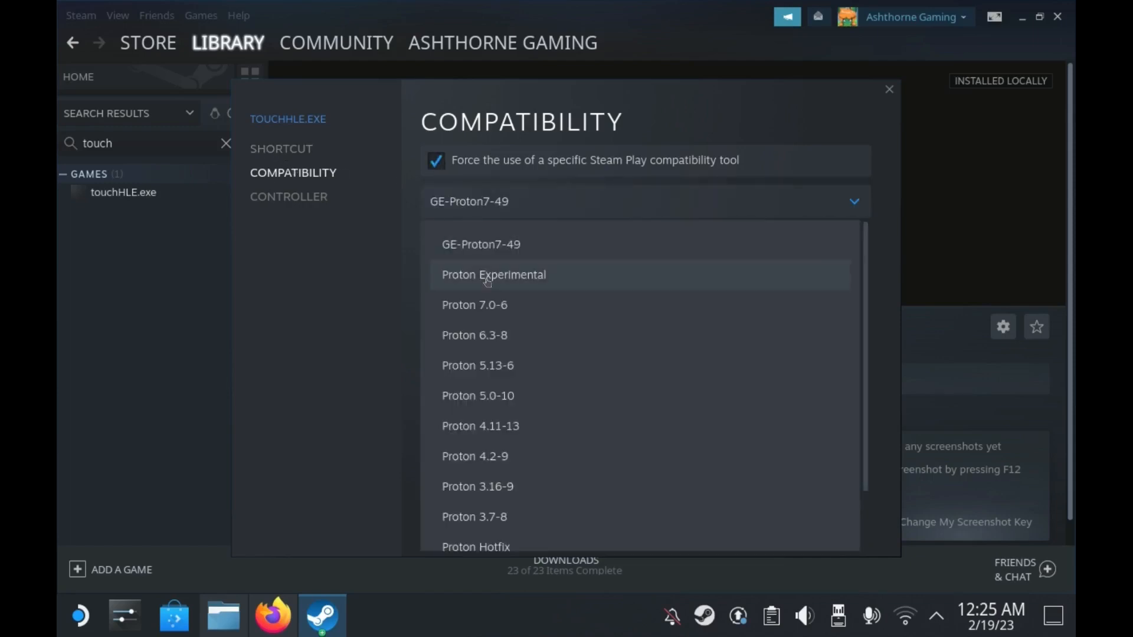
click(493, 274)
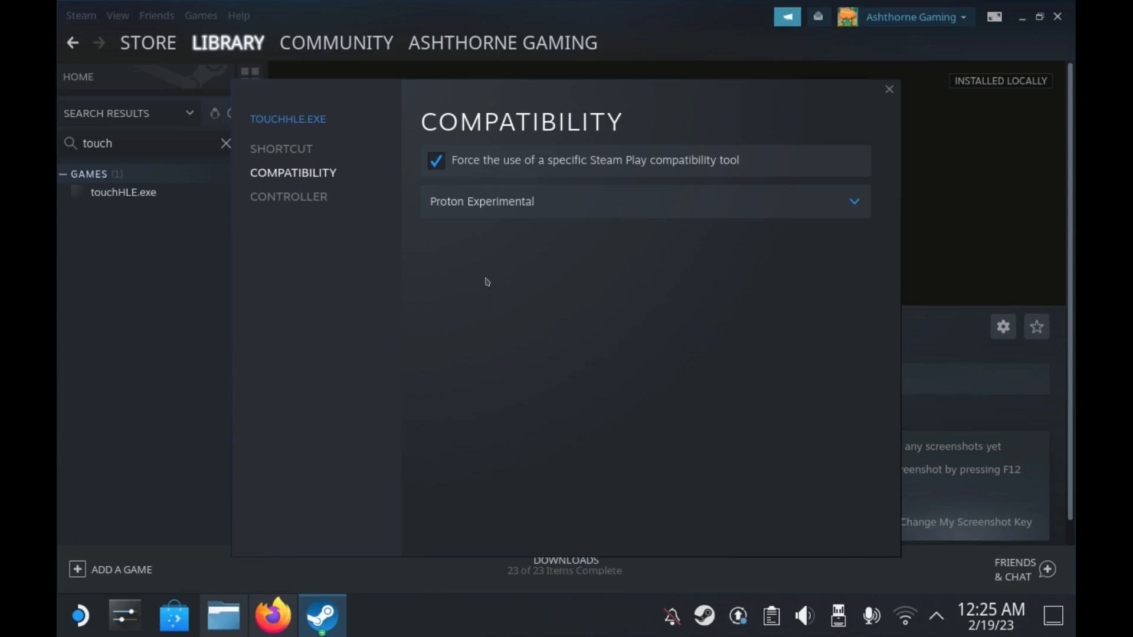
click(281, 148)
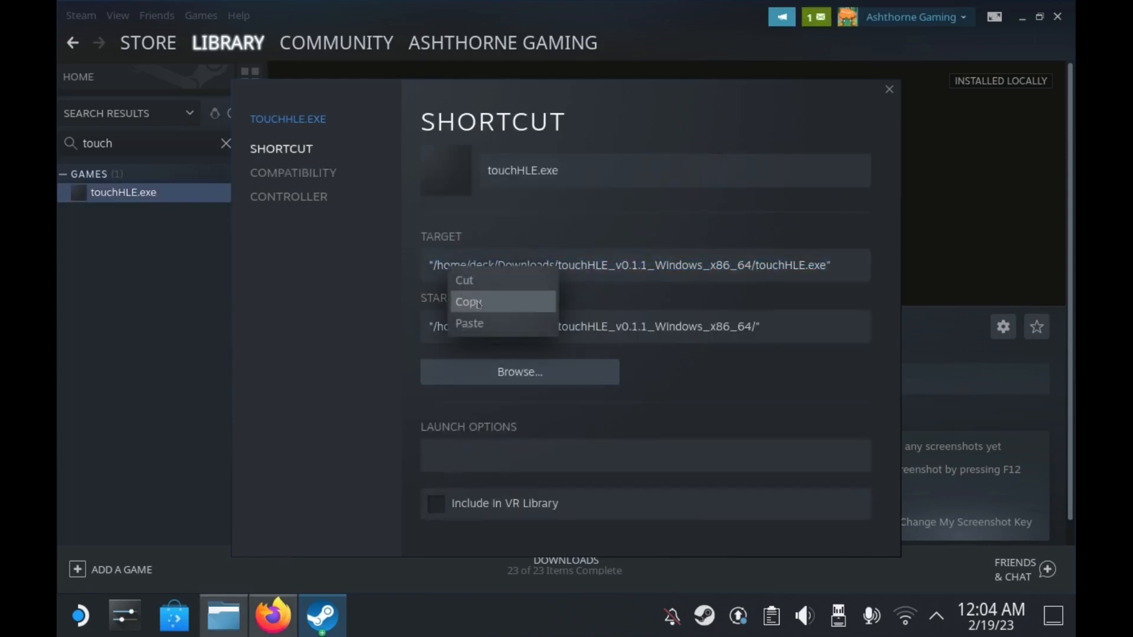
Paste a second copy of the touchHLE path after the executable in the Target field
click(852, 271)
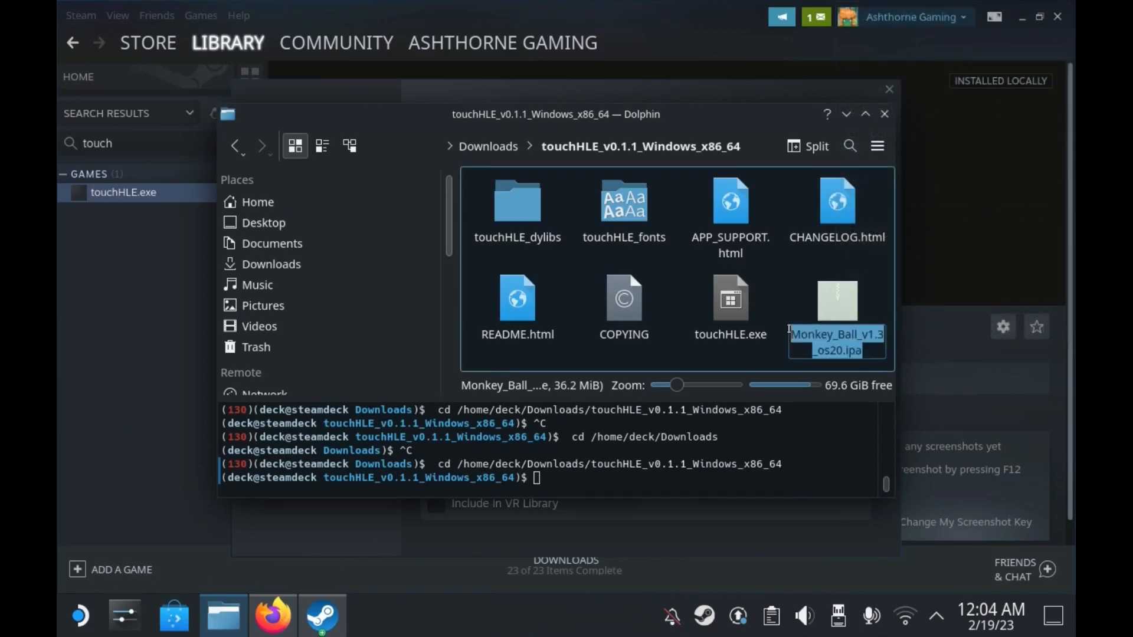
right_click(836, 344)
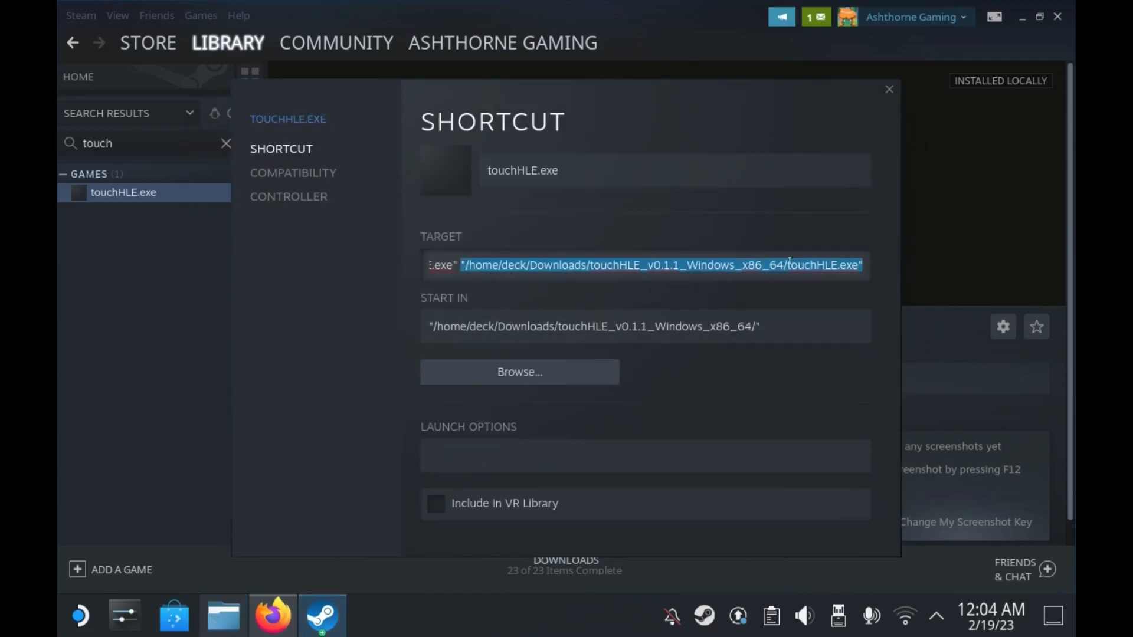
double_click(820, 264)
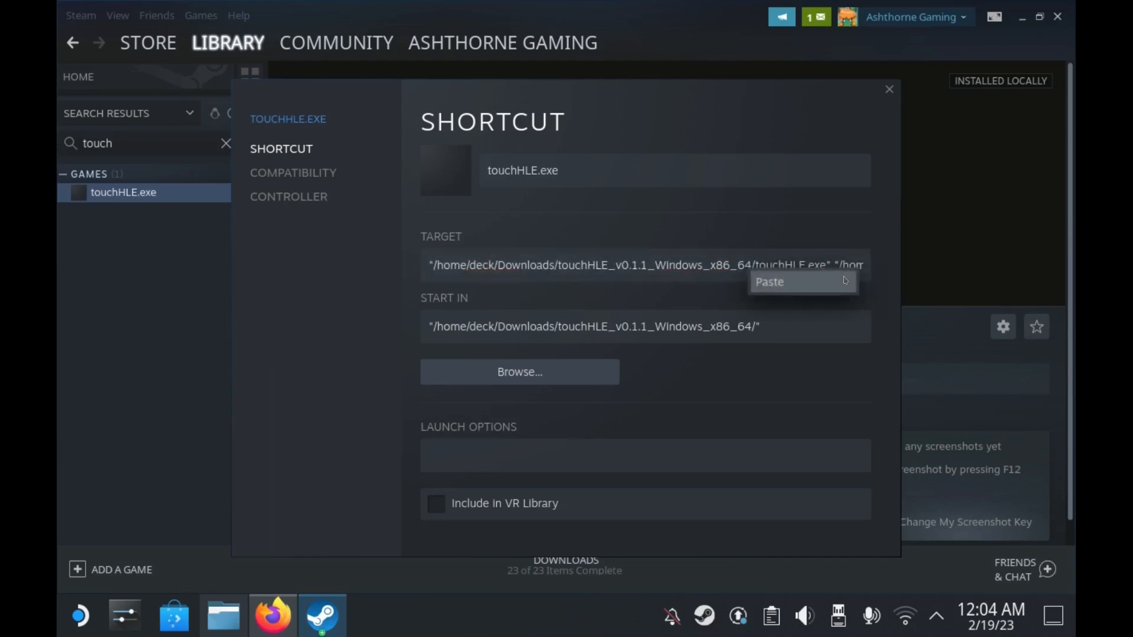
click(769, 283)
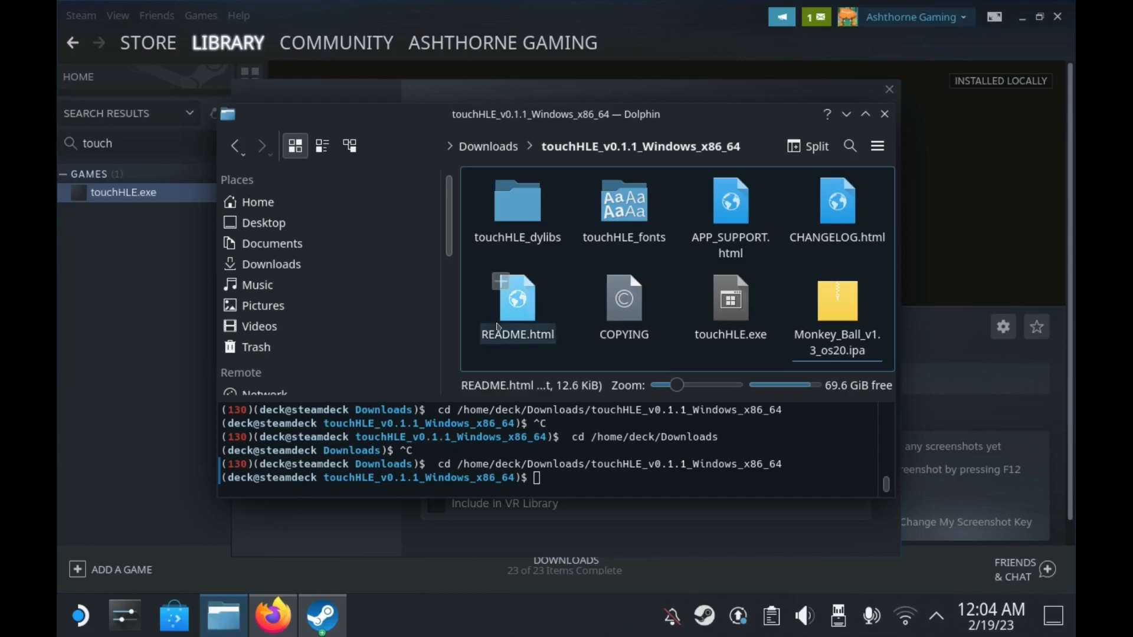
Open APP_SUPPORT.html from the touchHLE folder in Firefox
click(730, 209)
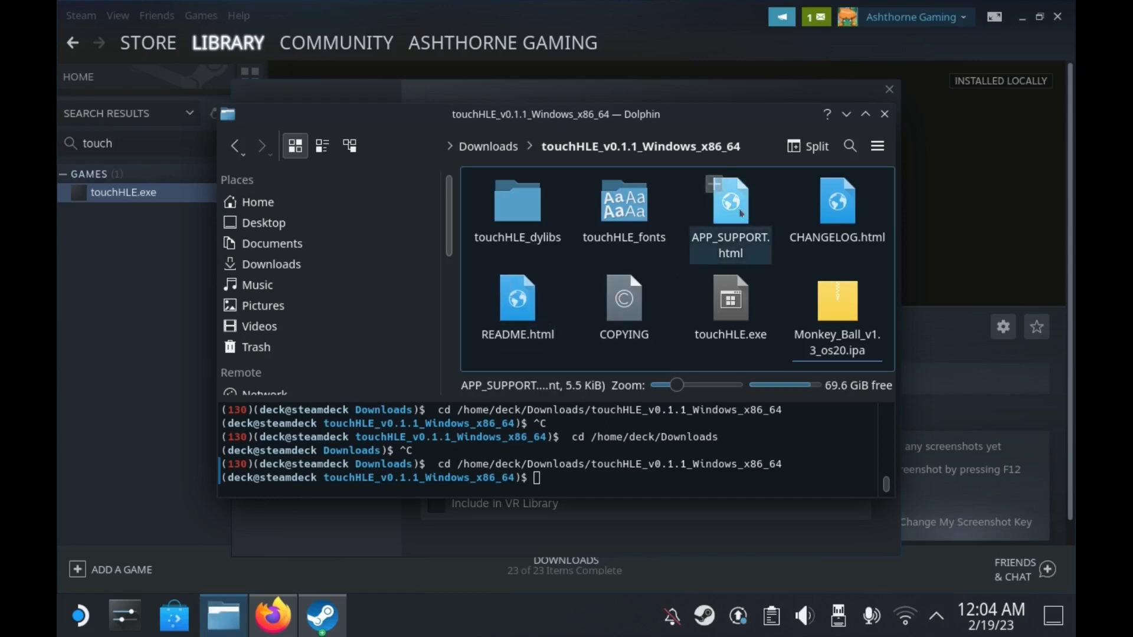
double_click(730, 200)
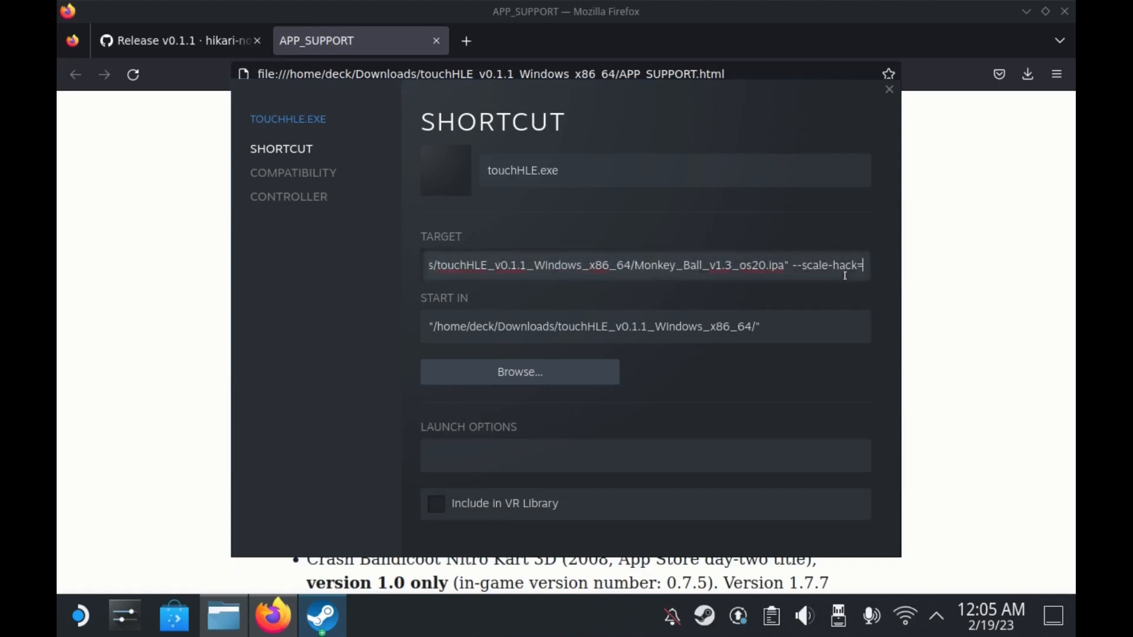
Set --scale-hack=2 and copy the recommended --y-tilt-offset=24 from the support page
text(2)
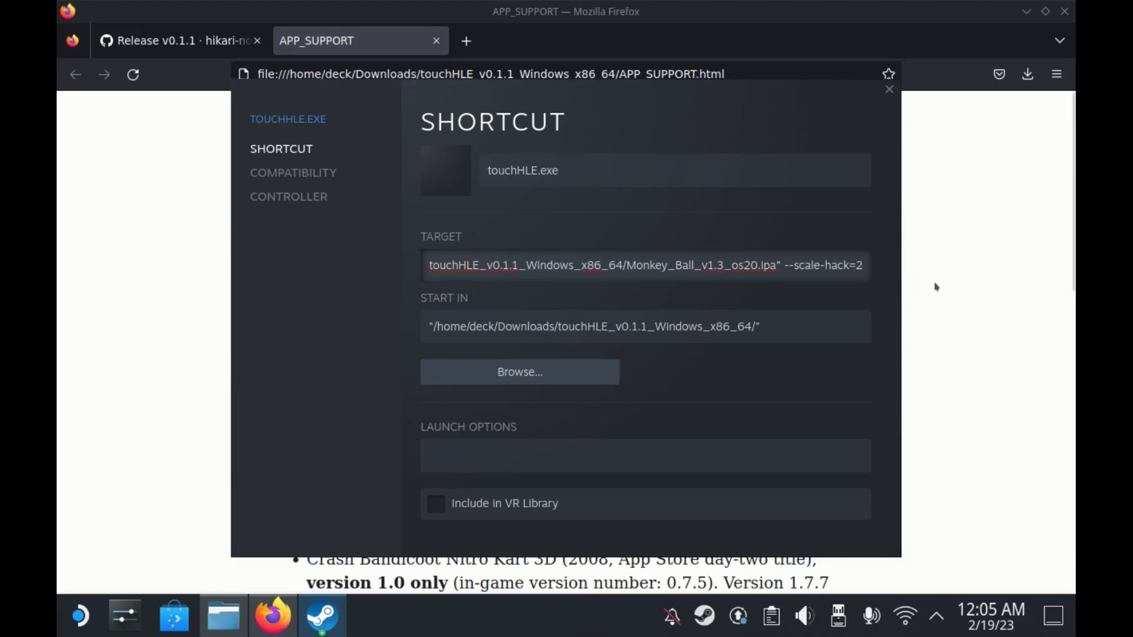
click(889, 89)
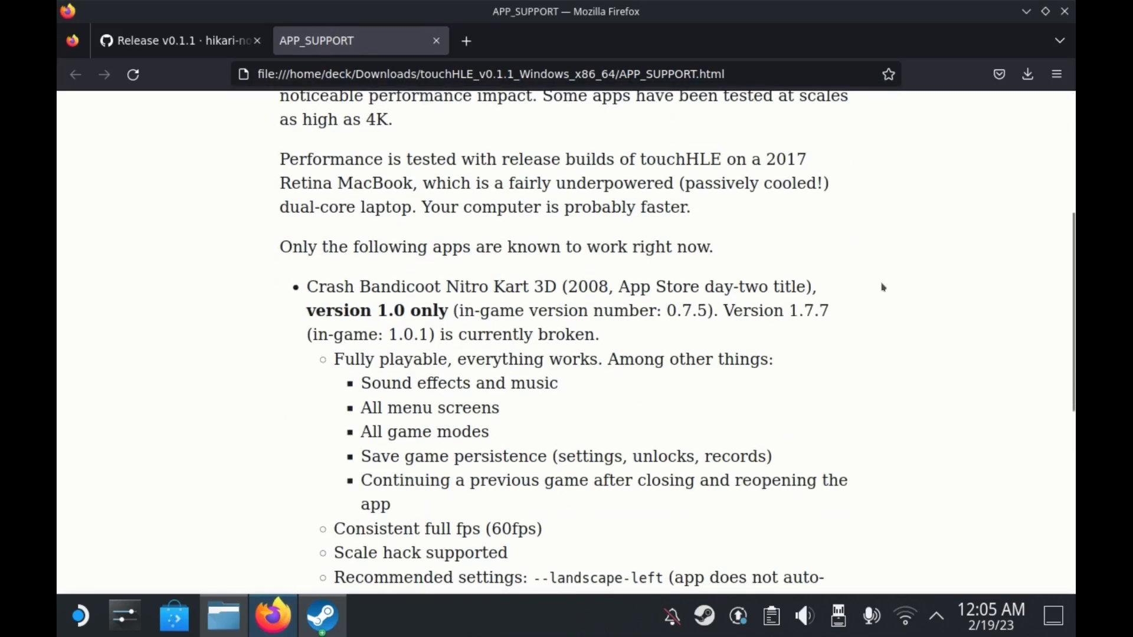
scroll(down, 3)
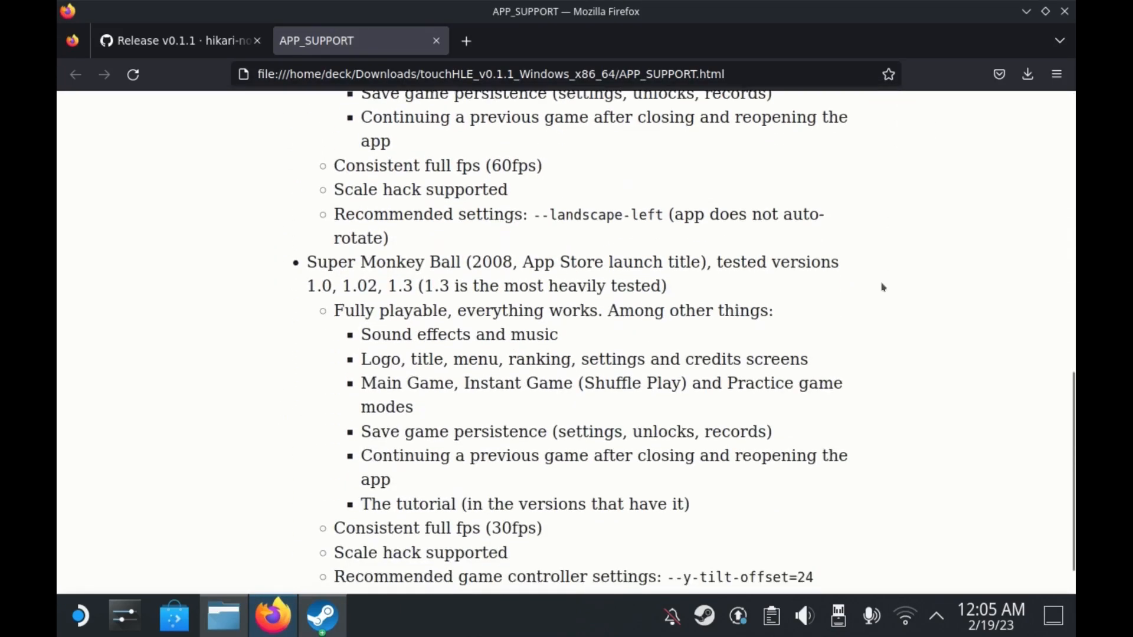
scroll(down, 3)
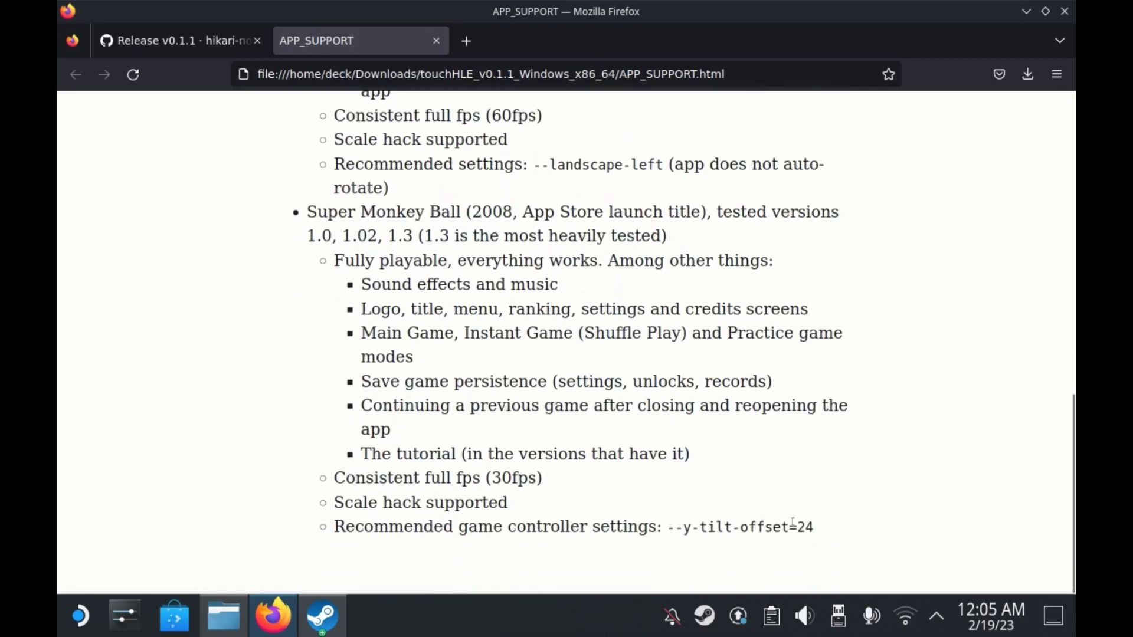
right_click(738, 526)
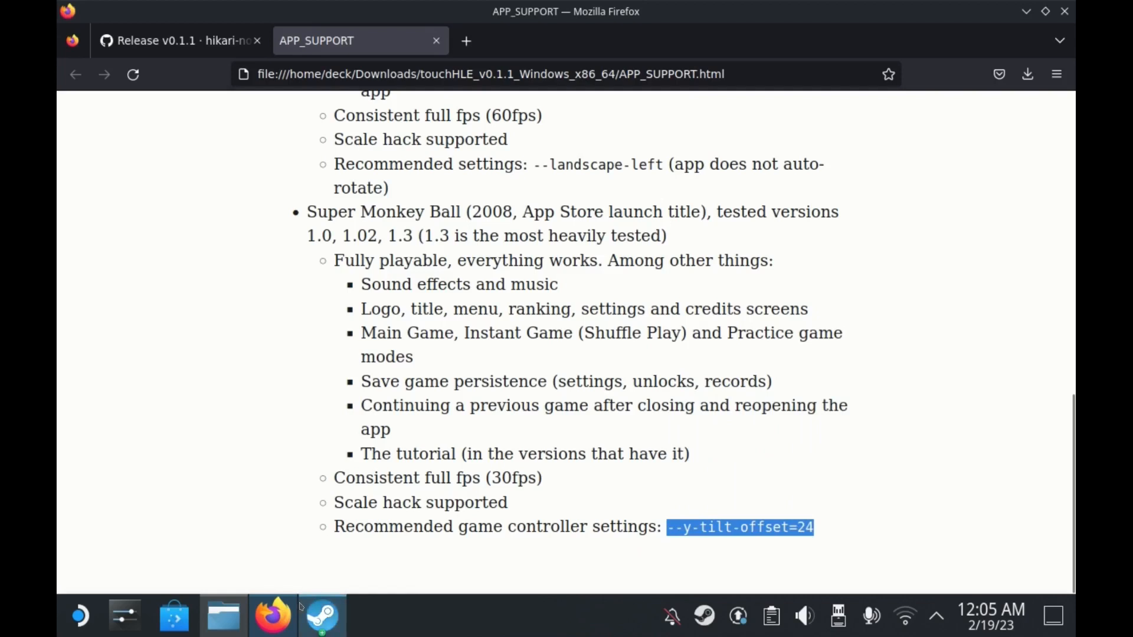
Add --y-tilt-offset=24 and --landscape-left to the touchHLE shortcut target
click(321, 615)
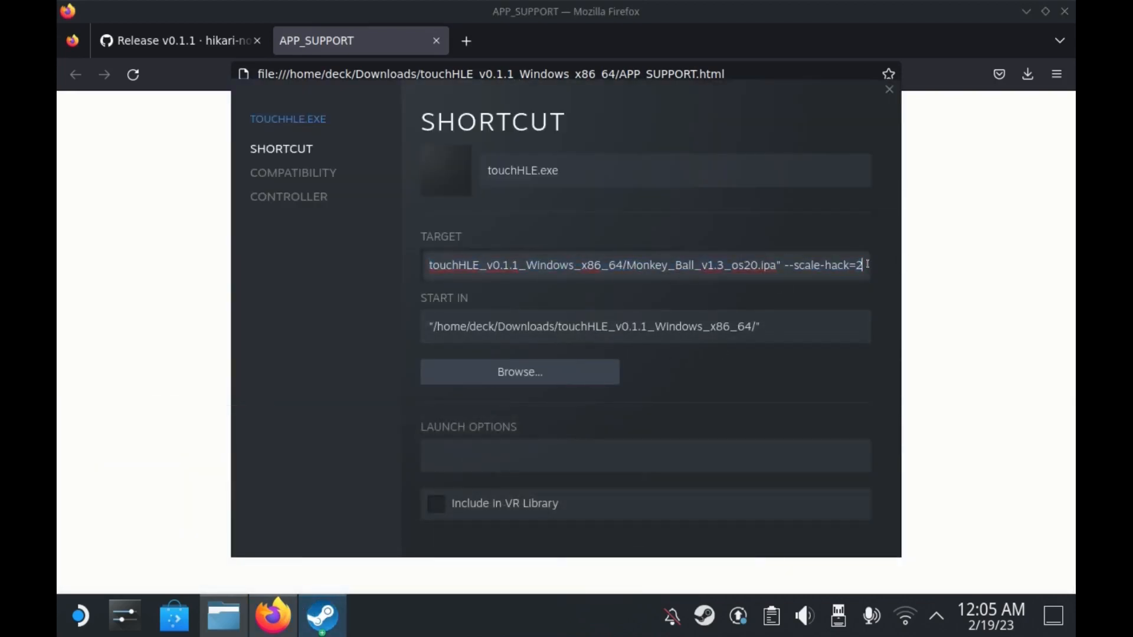
text(--y-tilt-offset=24)
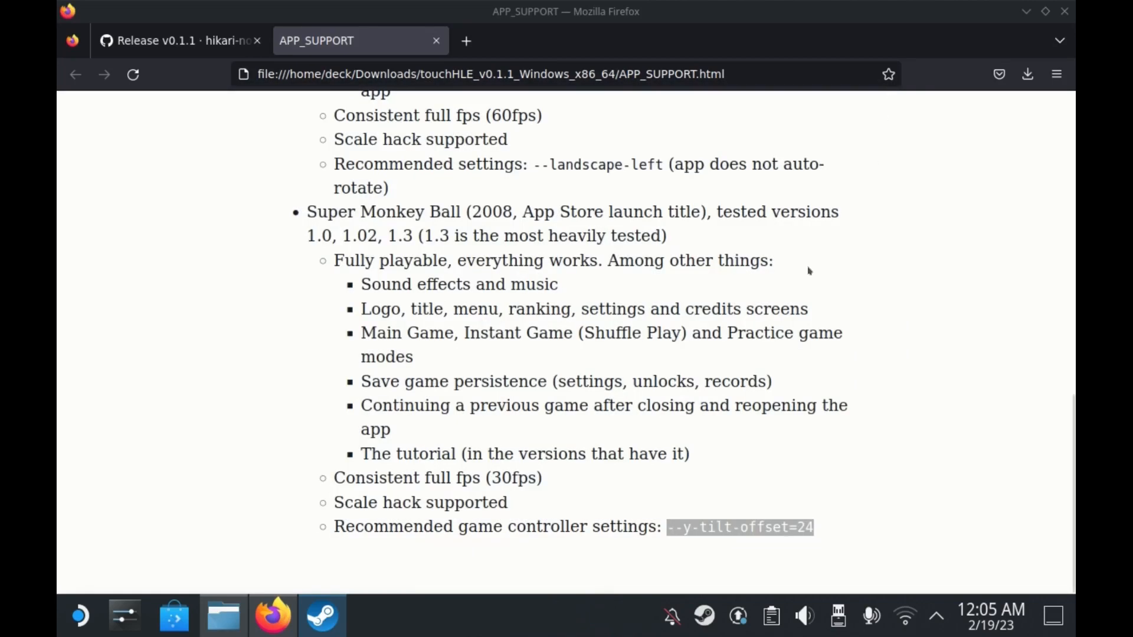
scroll(up, 3)
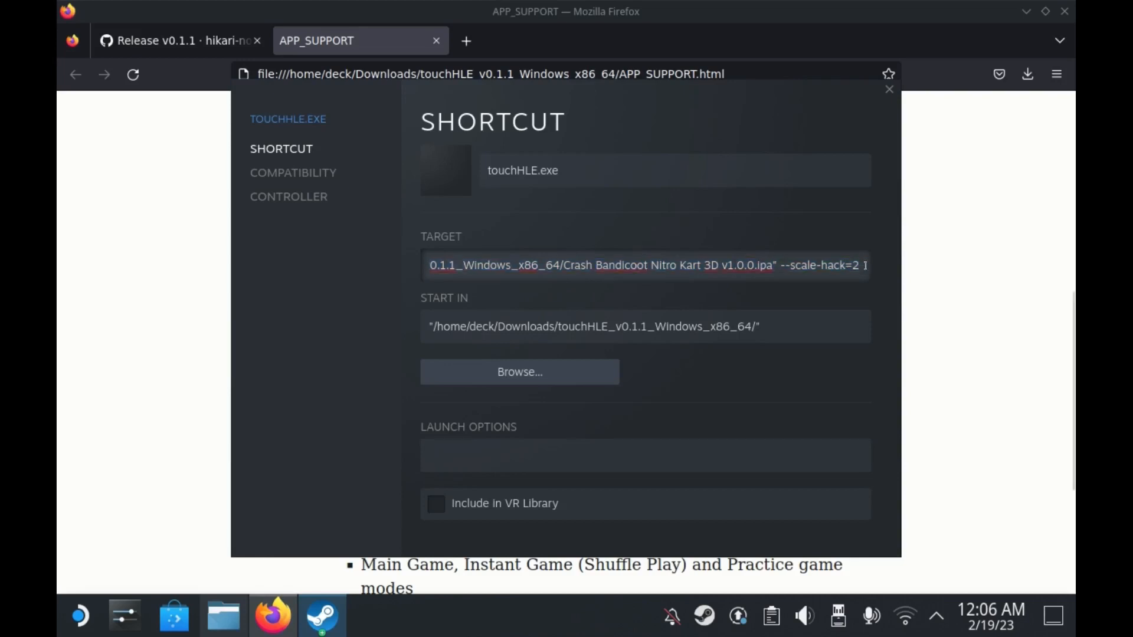
text(--landscape-left)
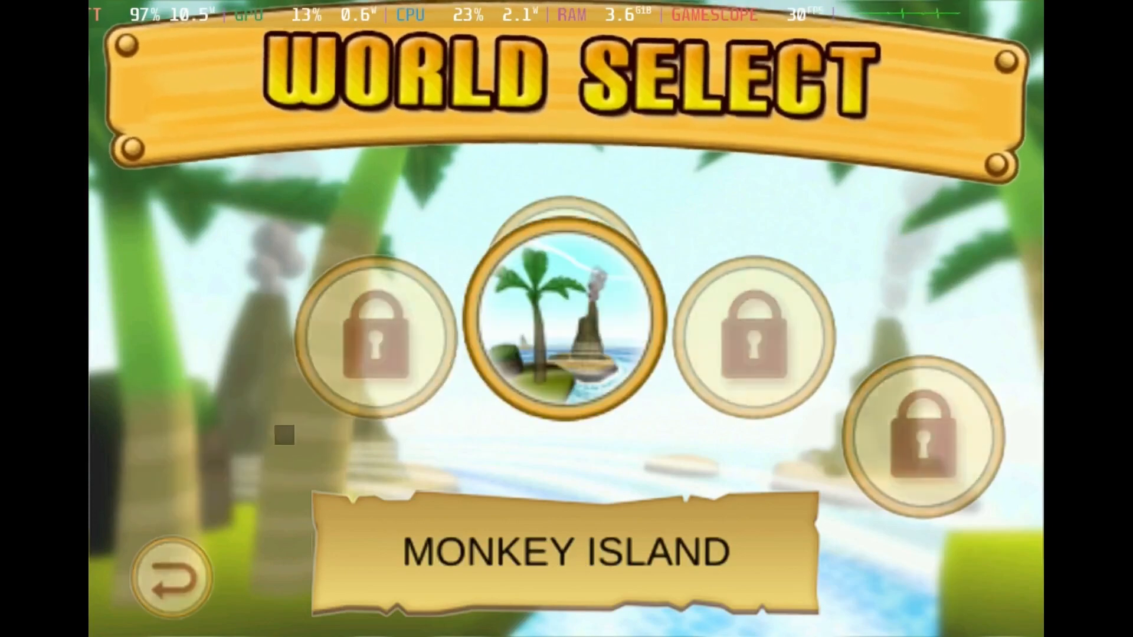
Start Monkey Island level 1-10 and dismiss the welcome and tilt-right tutorial tips
click(566, 332)
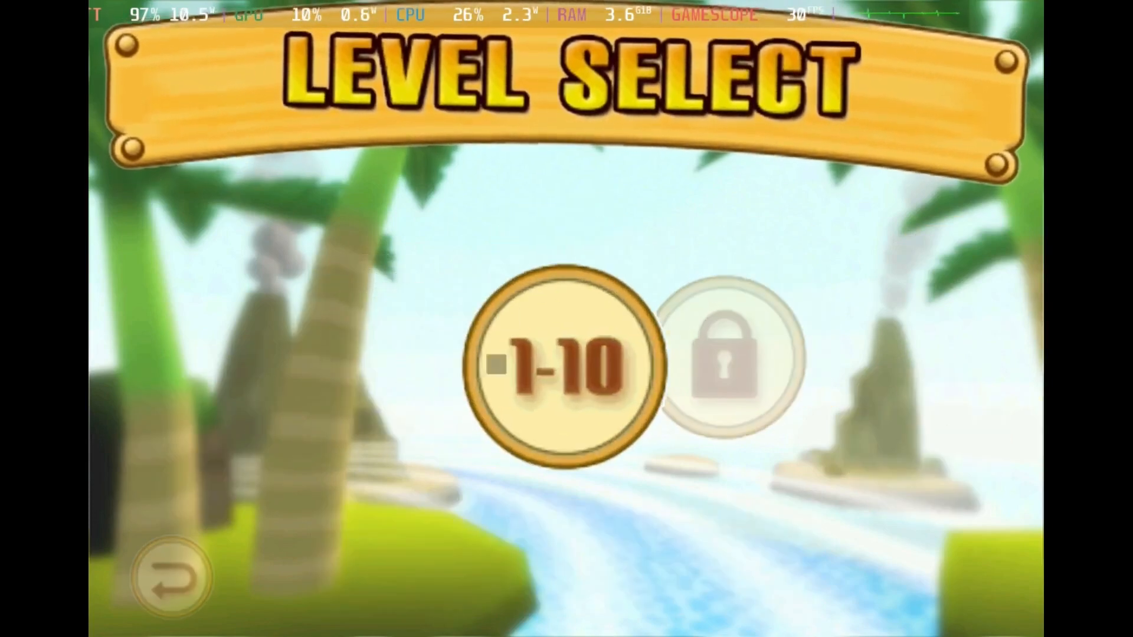
click(556, 364)
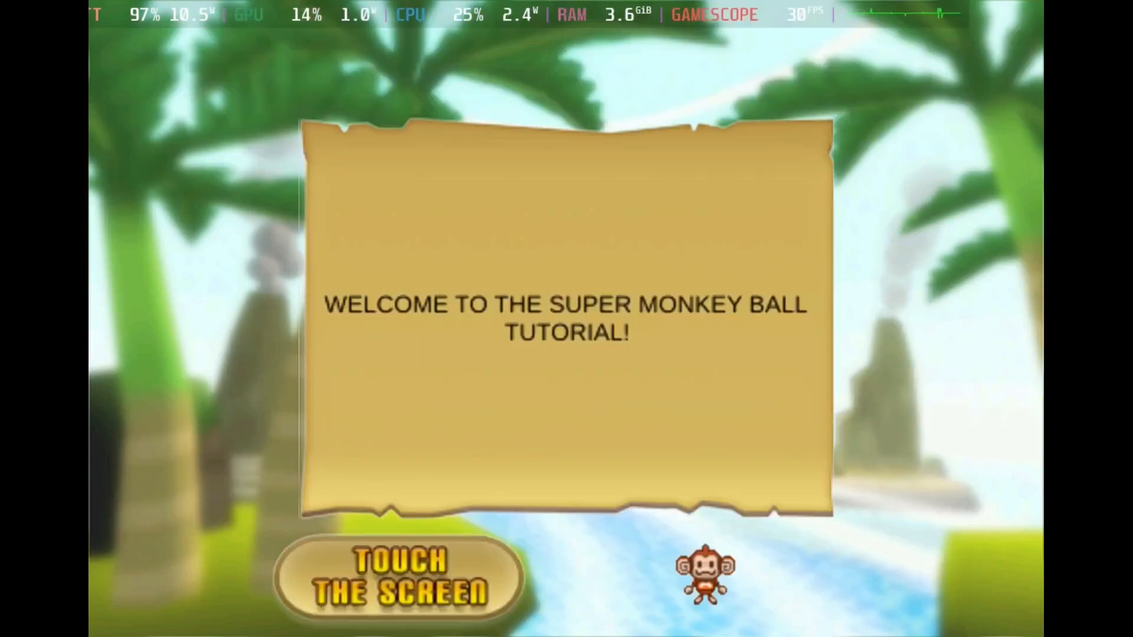
click(399, 578)
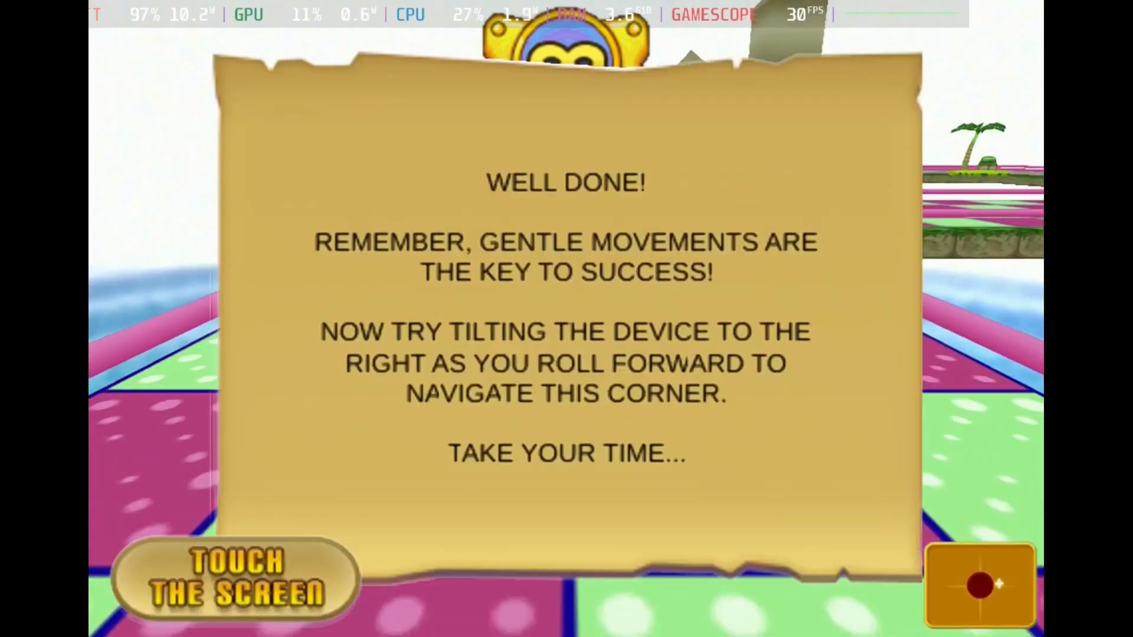
click(237, 583)
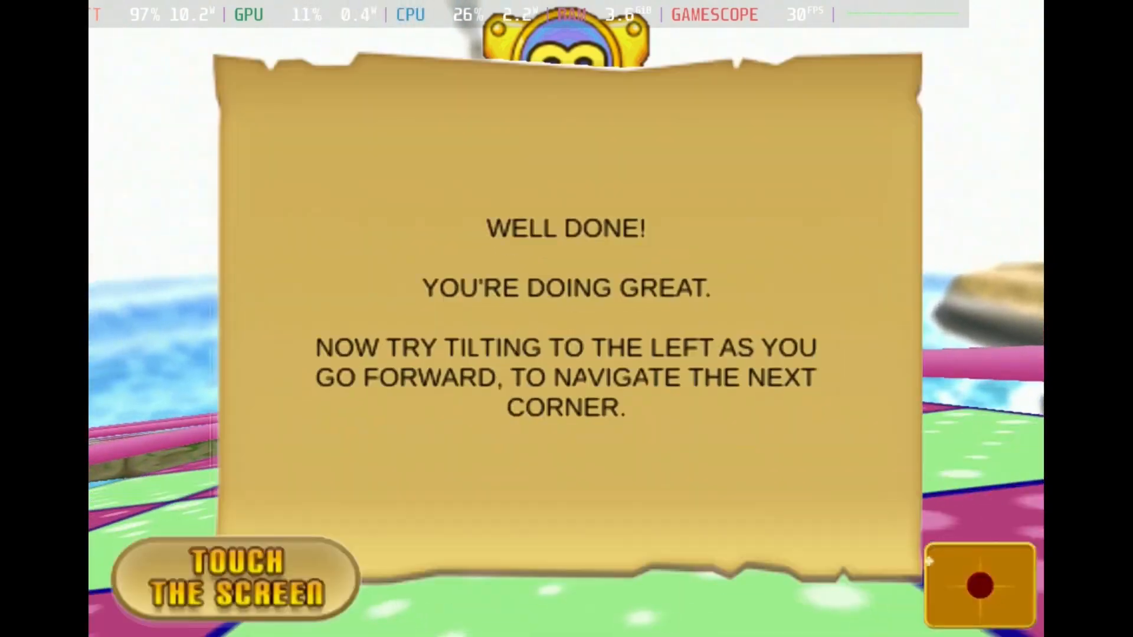
click(566, 318)
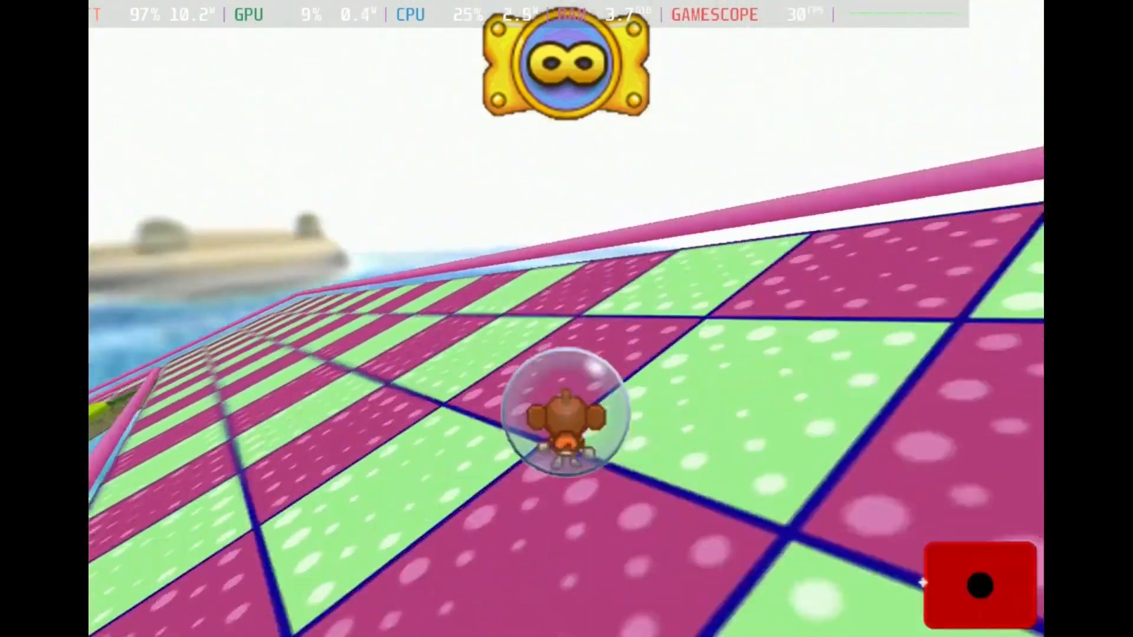